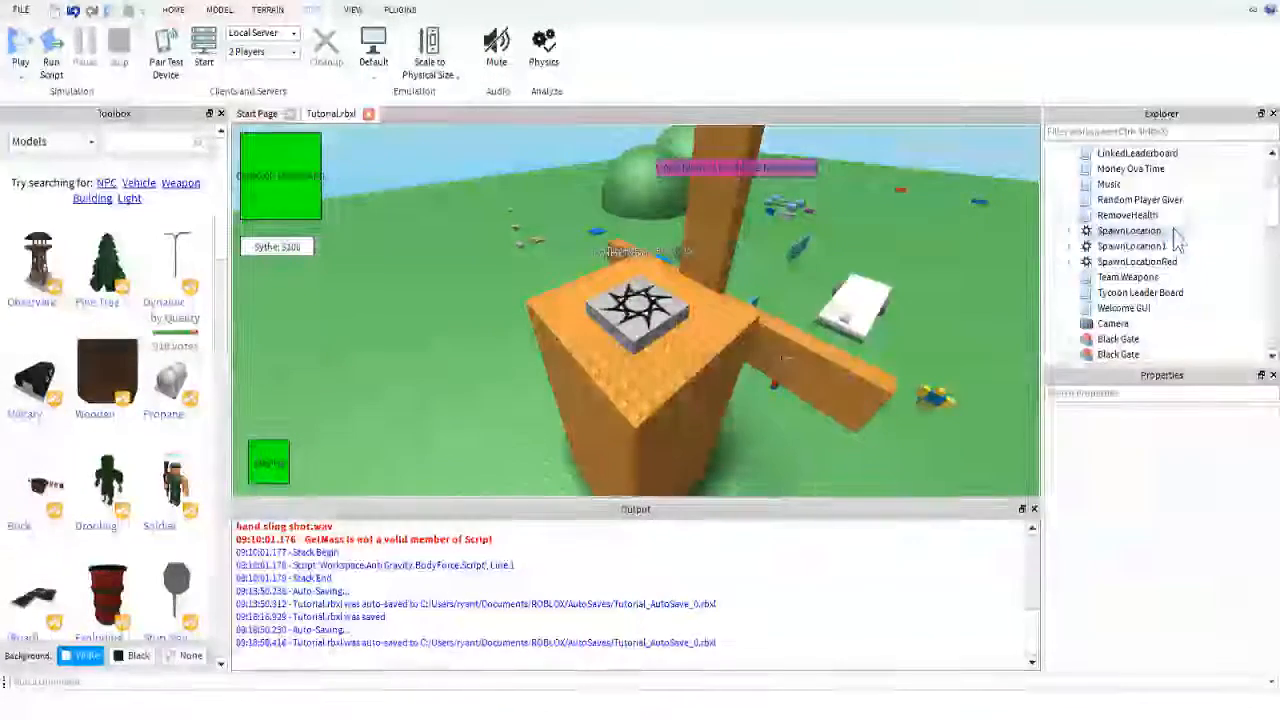
# - Open the RemoveHealth script under Workspace in the Explorer to view its spawn code
pyautogui.click(1127, 214)
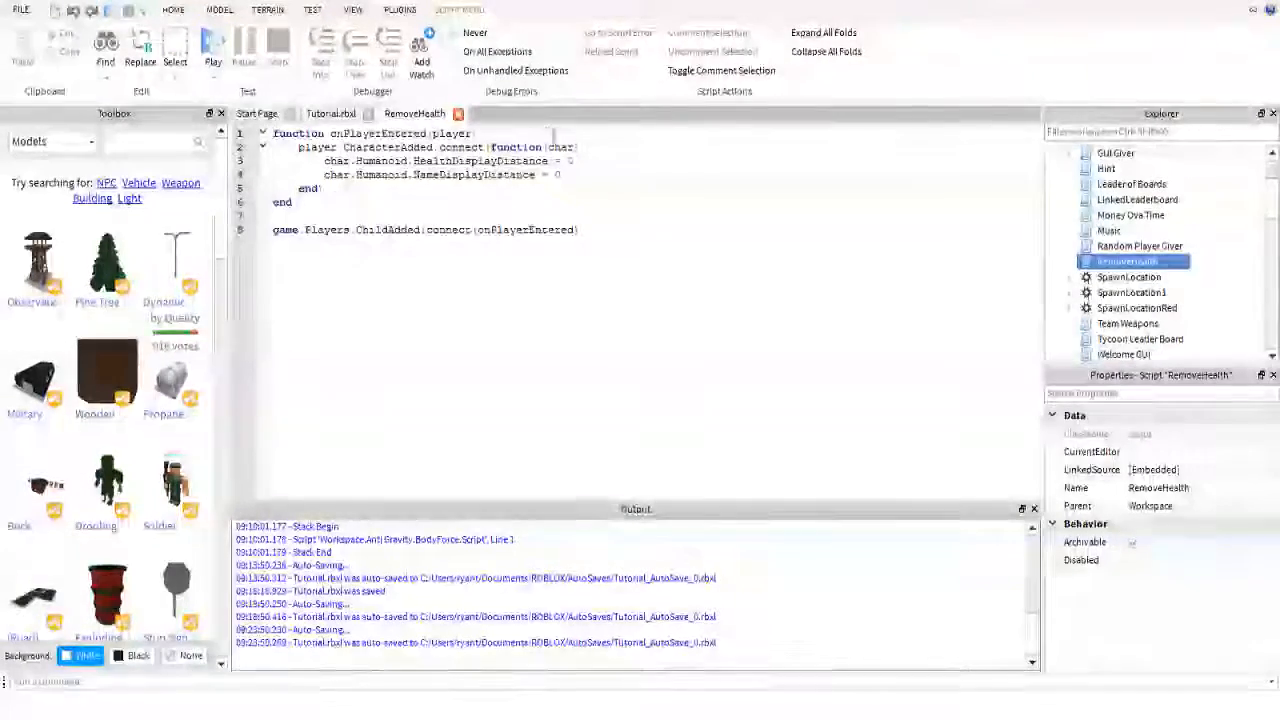
pyautogui.doubleClick(430, 147)
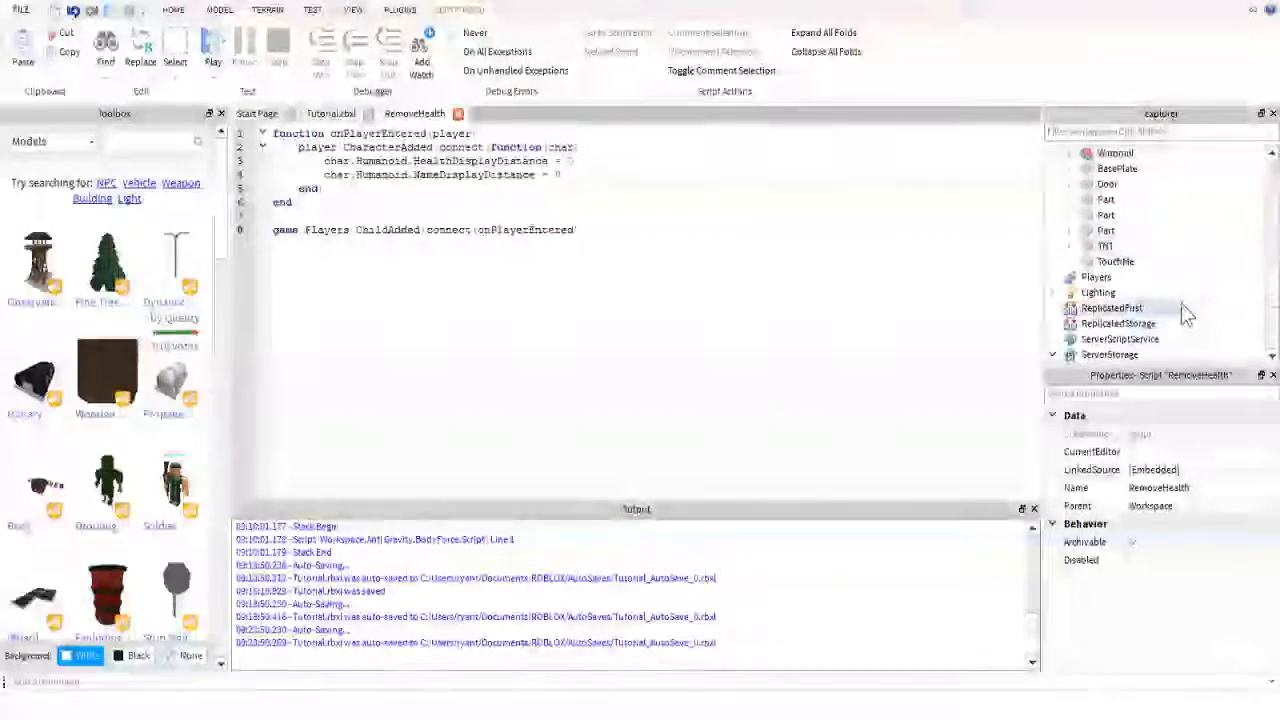
pyautogui.click(1096, 277)
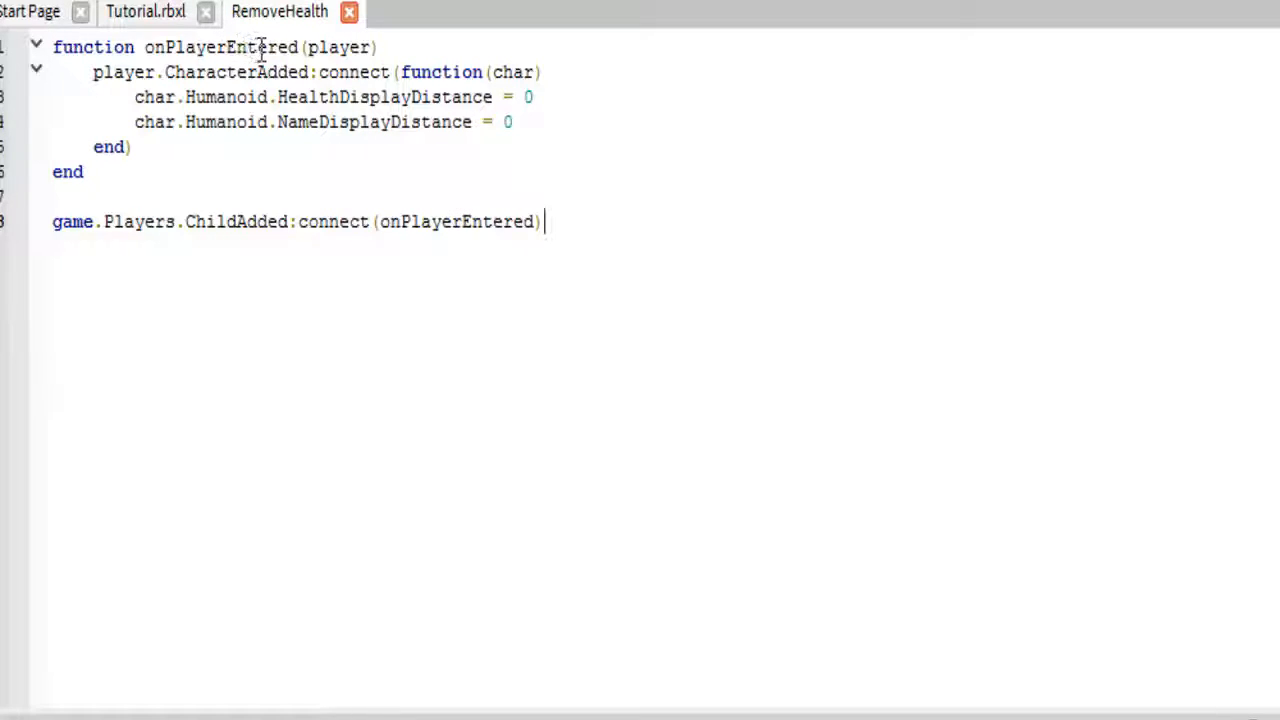
pyautogui.doubleClick(338, 47)
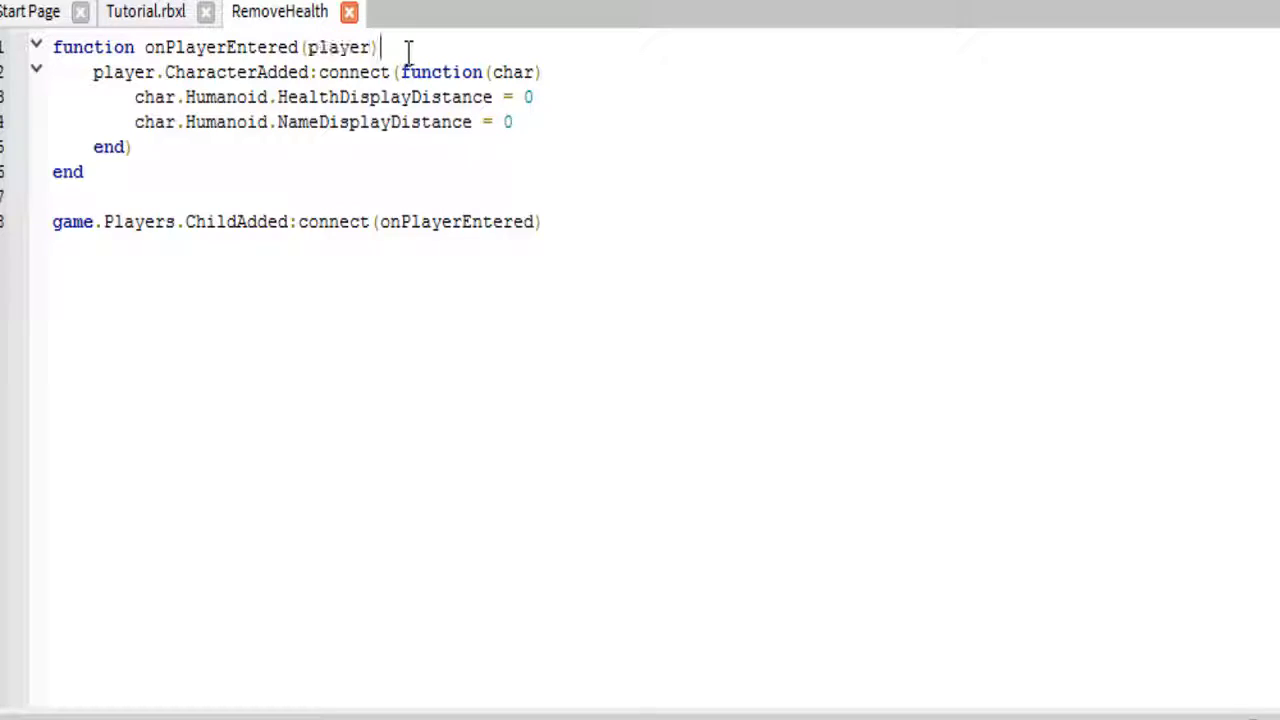
pyautogui.moveTo(215, 135)
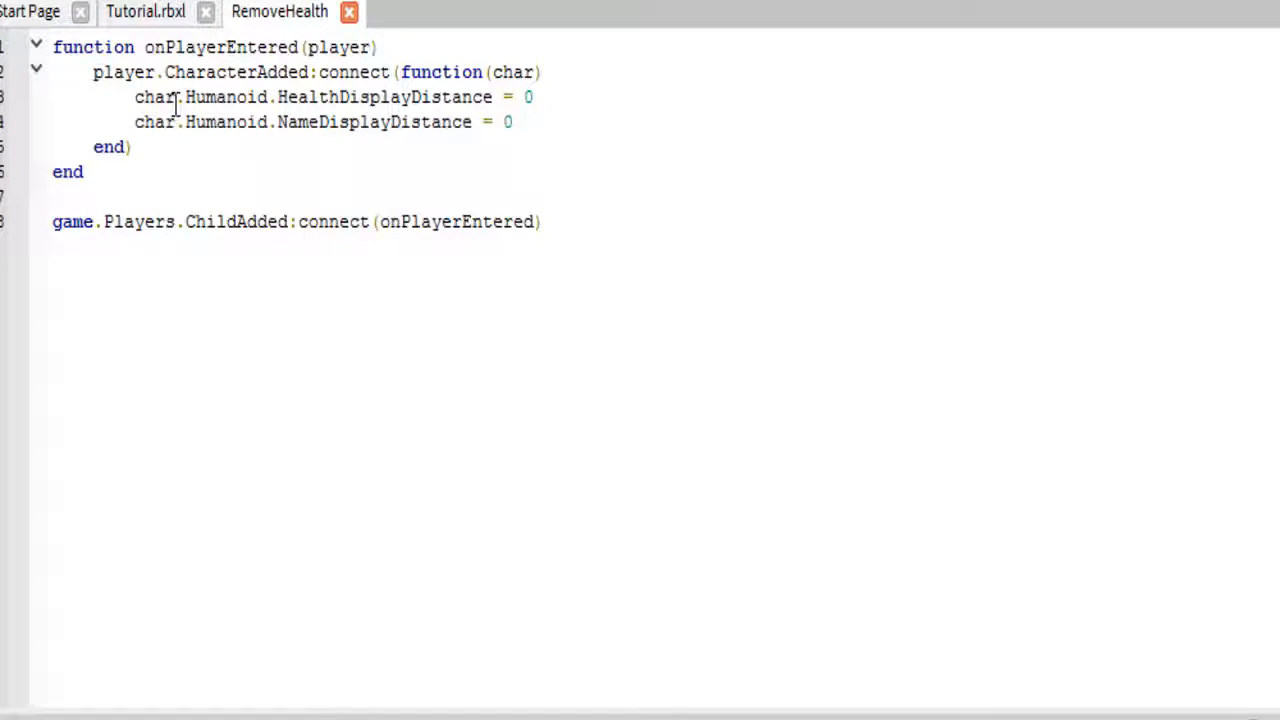
pyautogui.moveTo(92, 72); pyautogui.dragTo(190, 72)
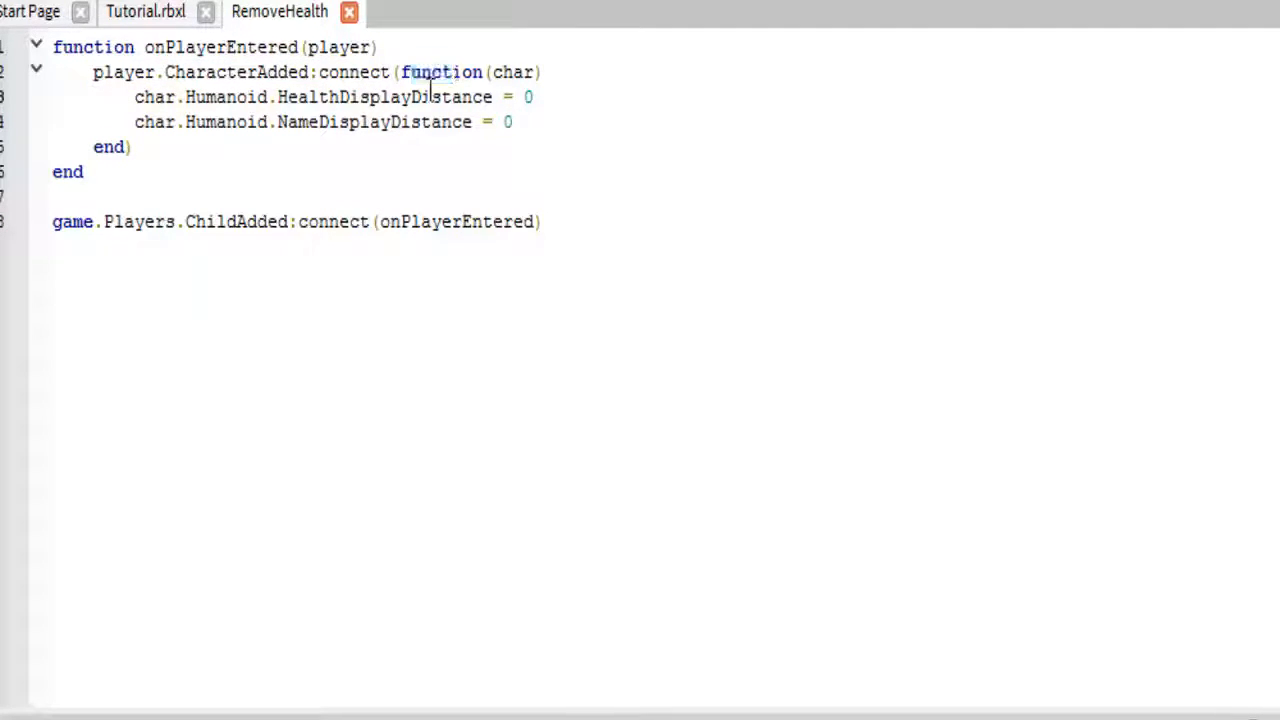
pyautogui.moveTo(165, 72)
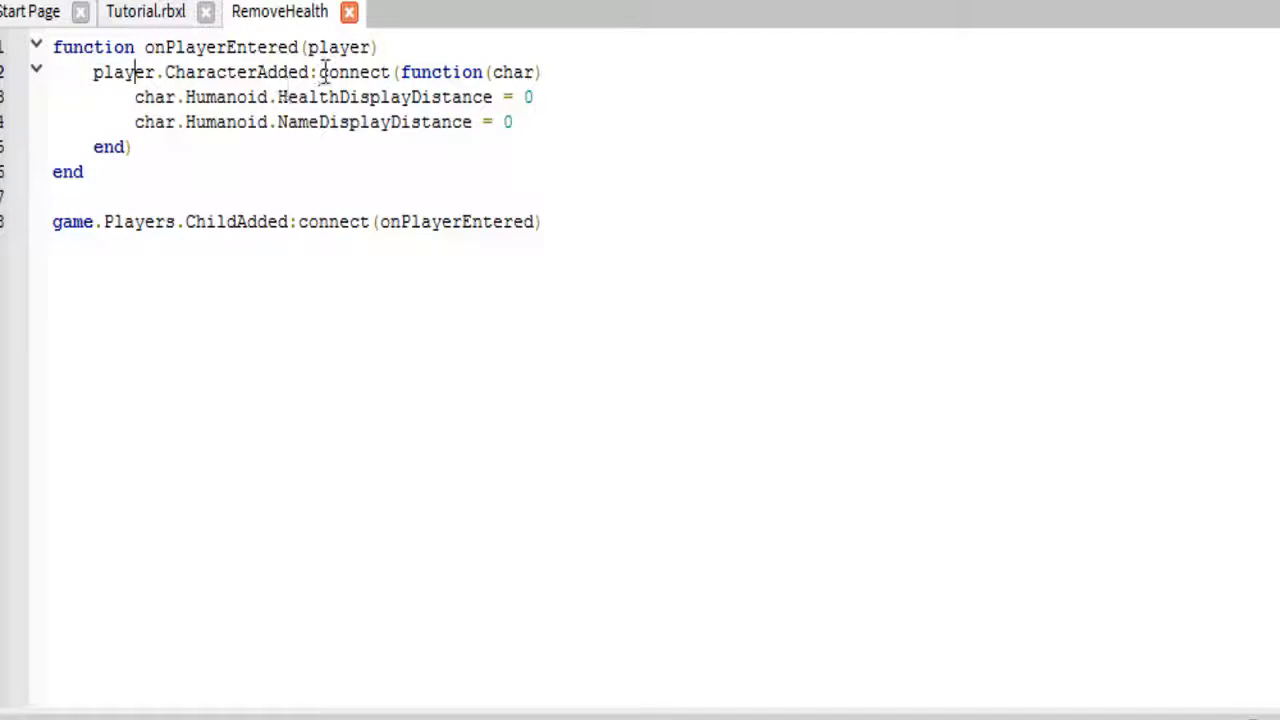
pyautogui.doubleClick(237, 72)
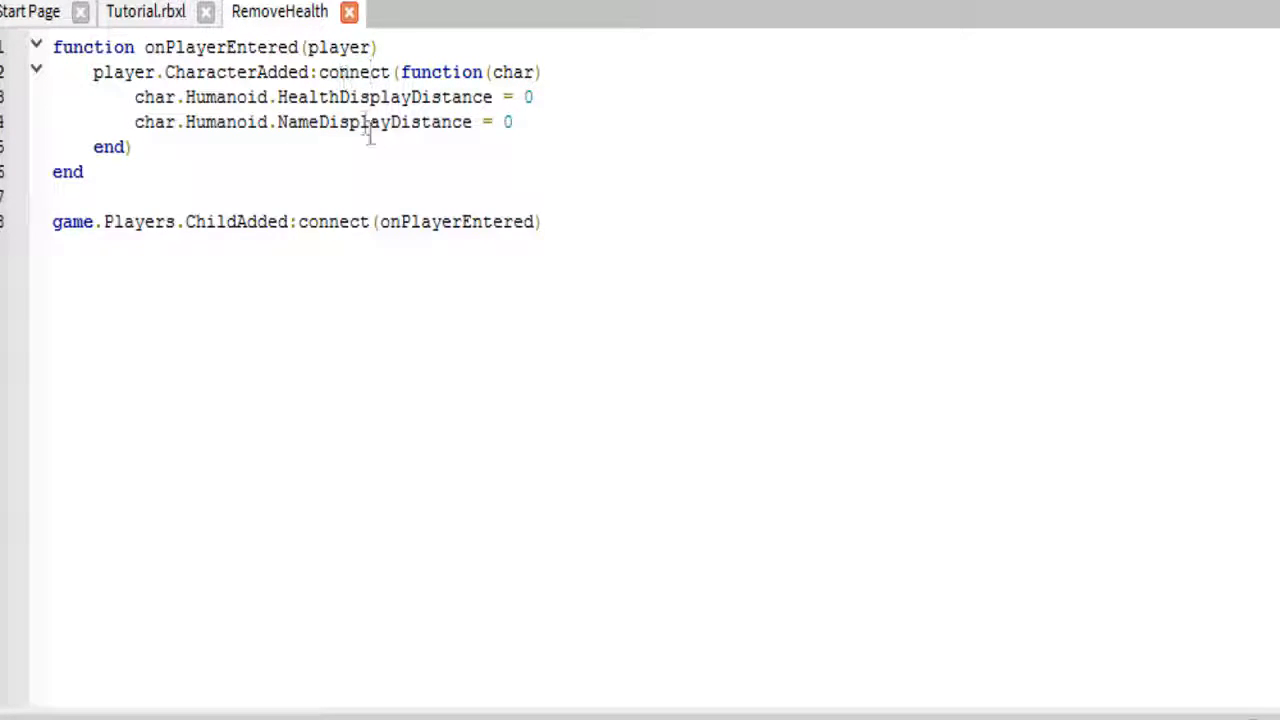
pyautogui.doubleClick(457, 221)
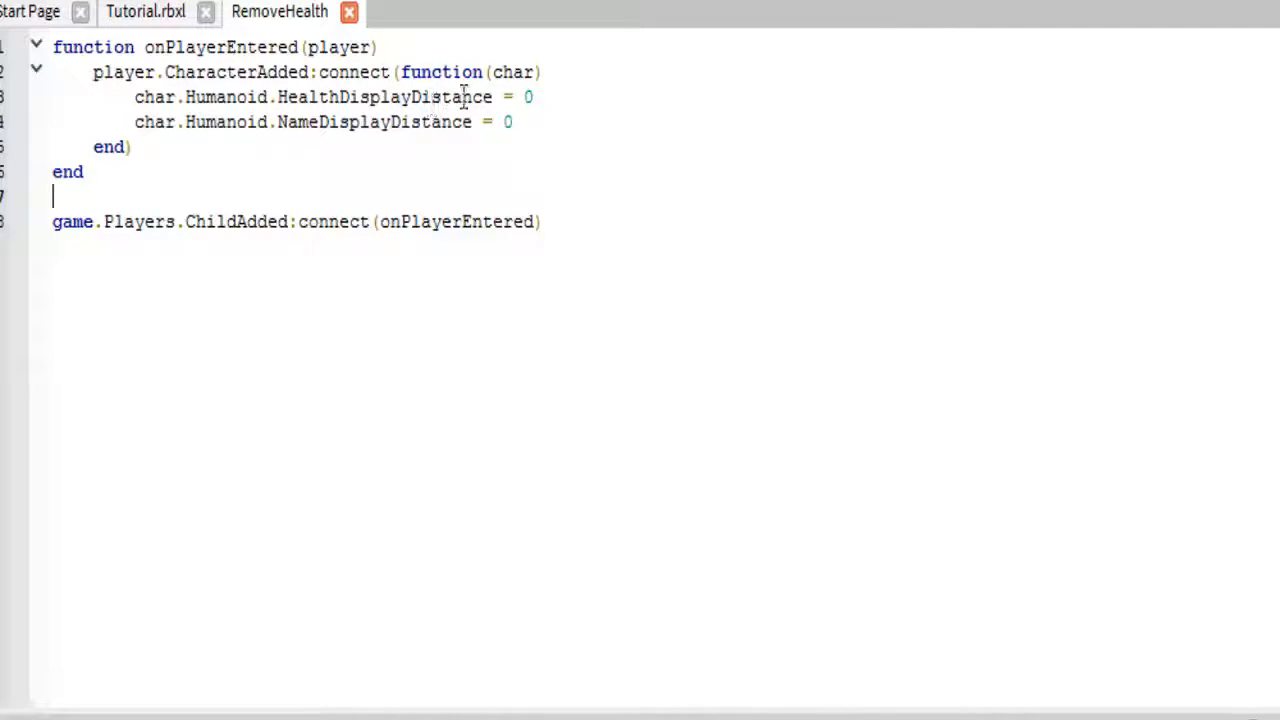
pyautogui.doubleClick(511, 72)
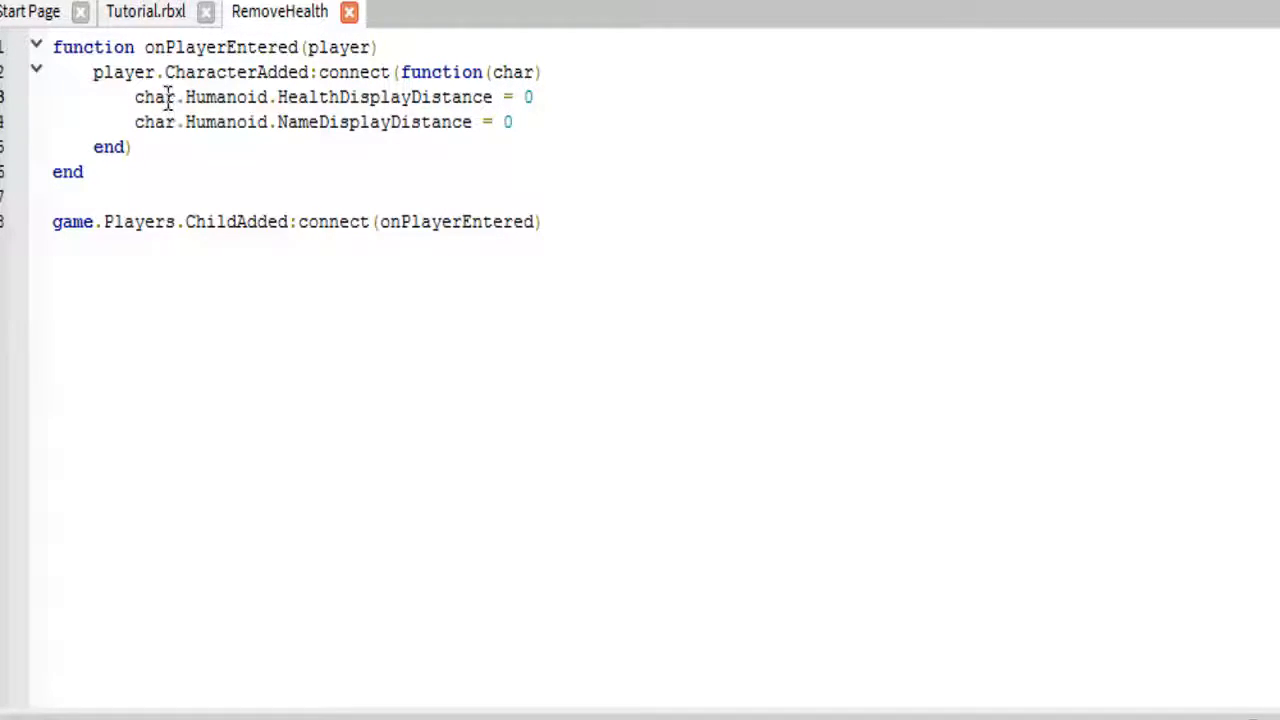
pyautogui.moveTo(200, 80)
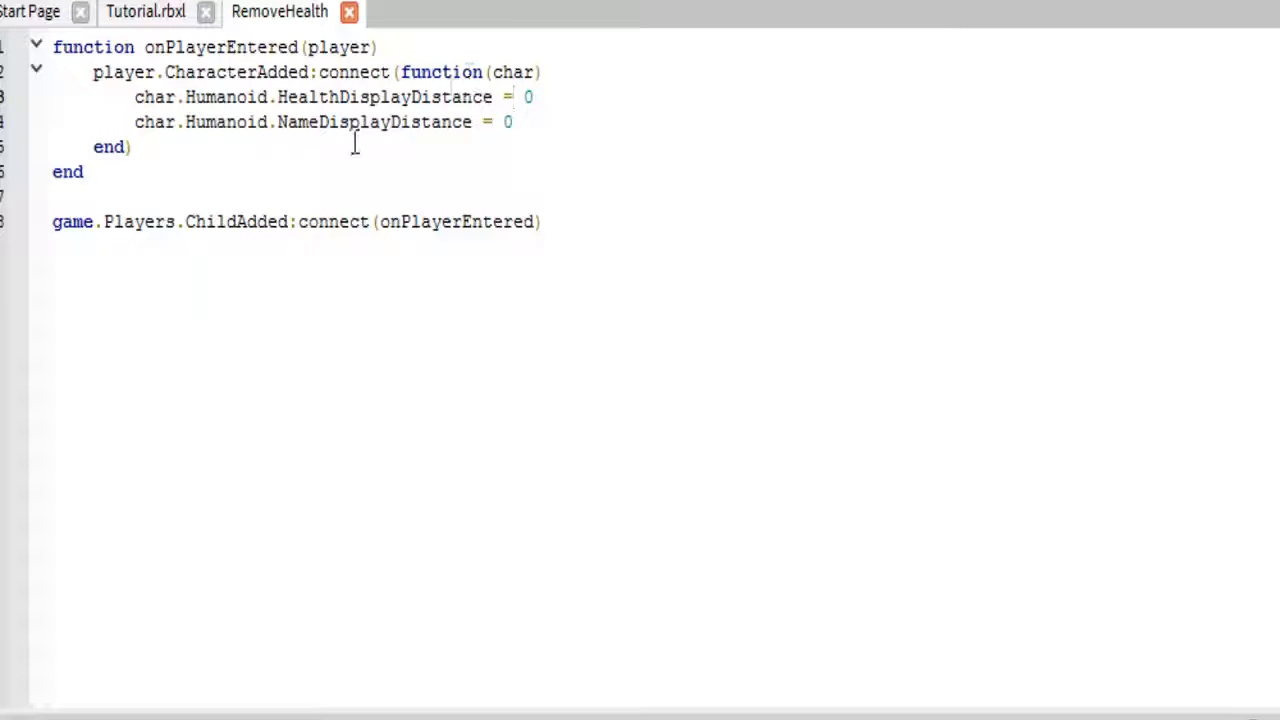
pyautogui.click(512, 121)
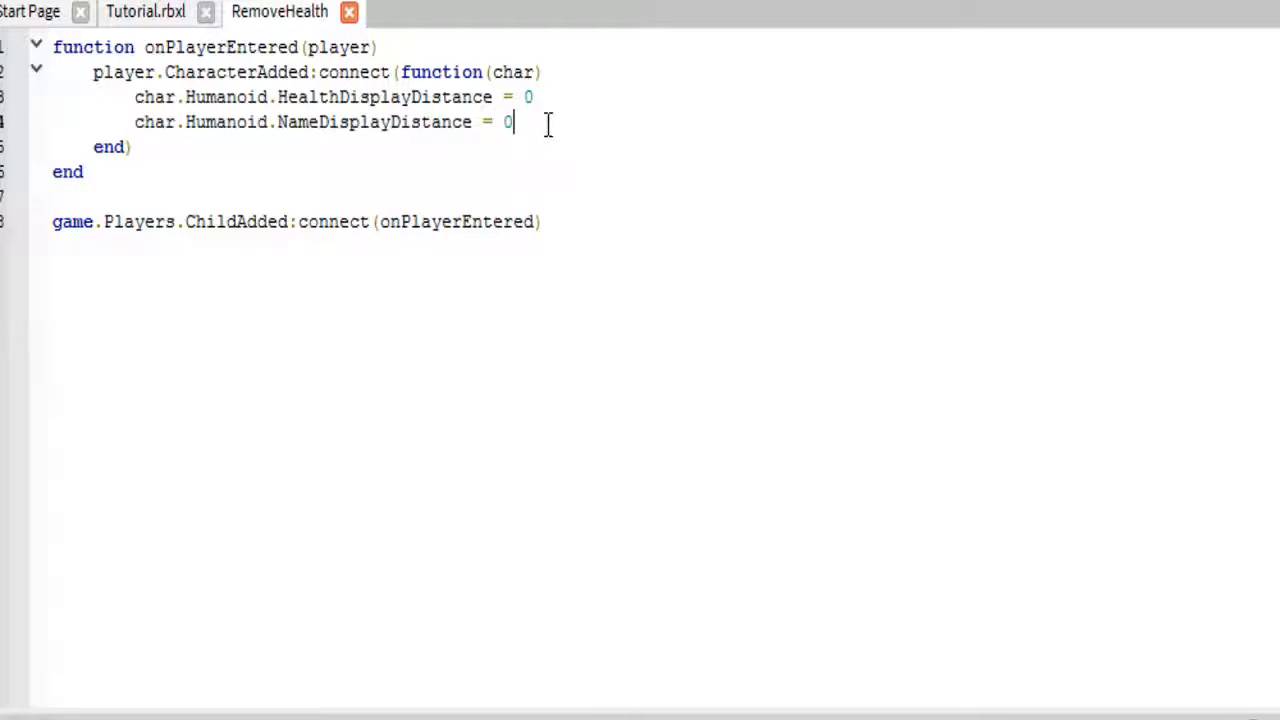
pyautogui.moveTo(527, 157)
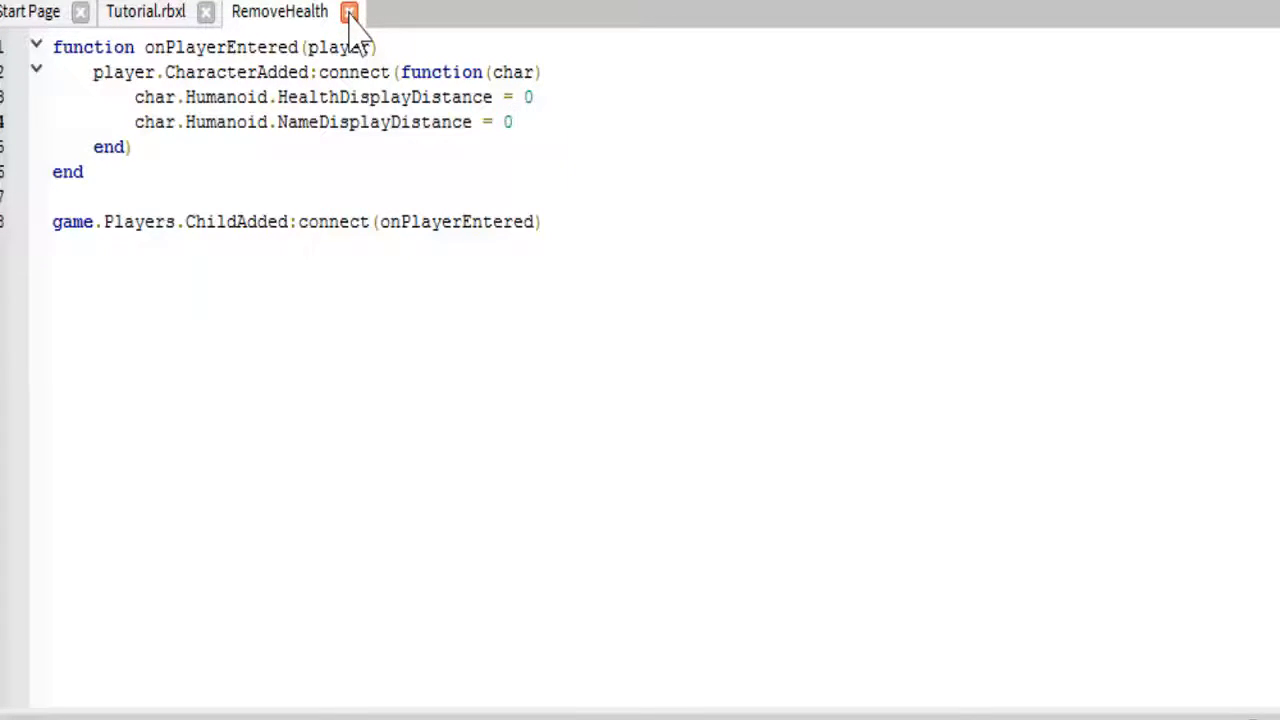
# - Close the RemoveHealth script tab to return to the Tutorial.rbxl scene
pyautogui.click(513, 121)
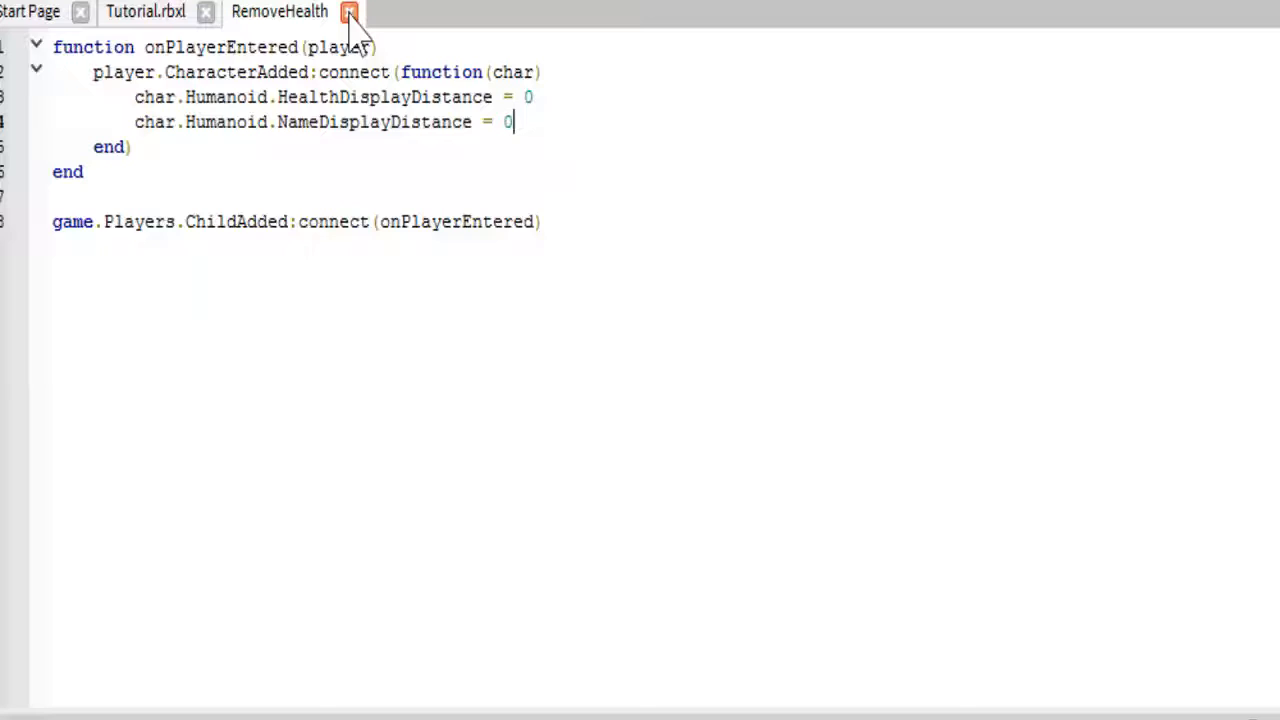
pyautogui.click(349, 11)
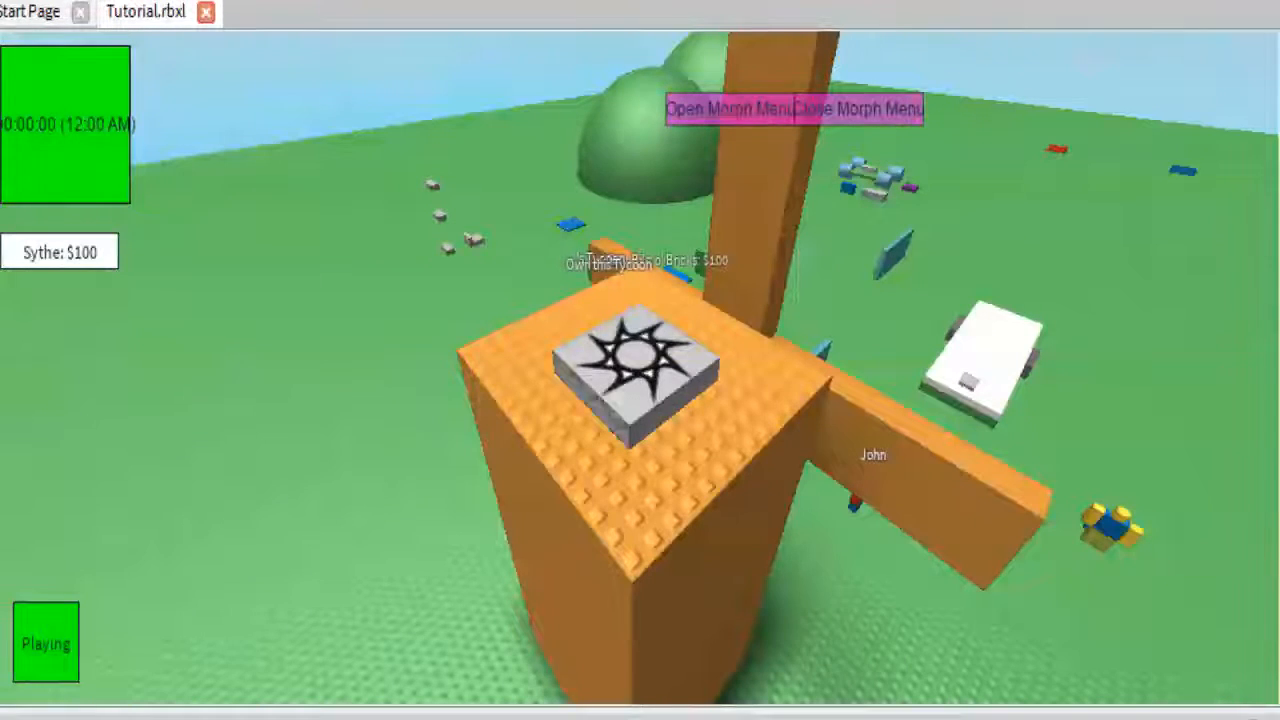